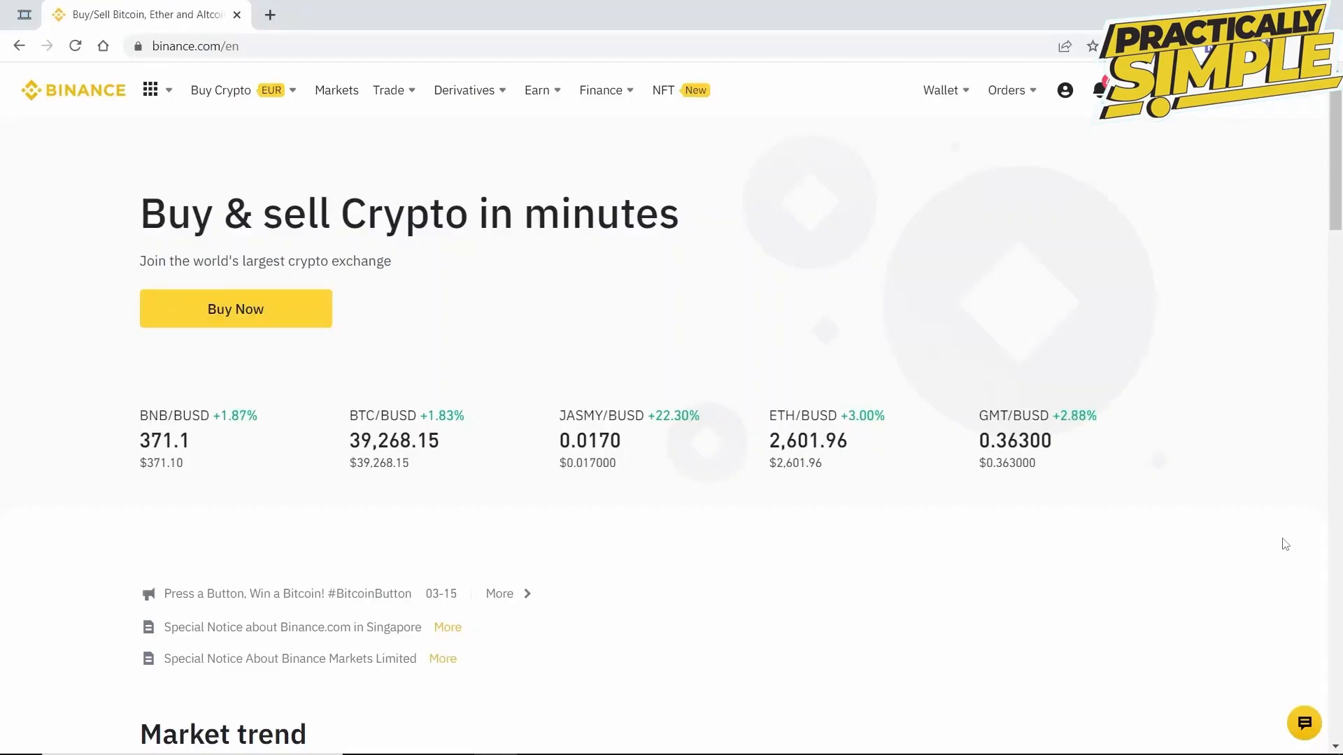
Step: Go to the Fiat and Spot wallet from the Wallet menu
click(940, 90)
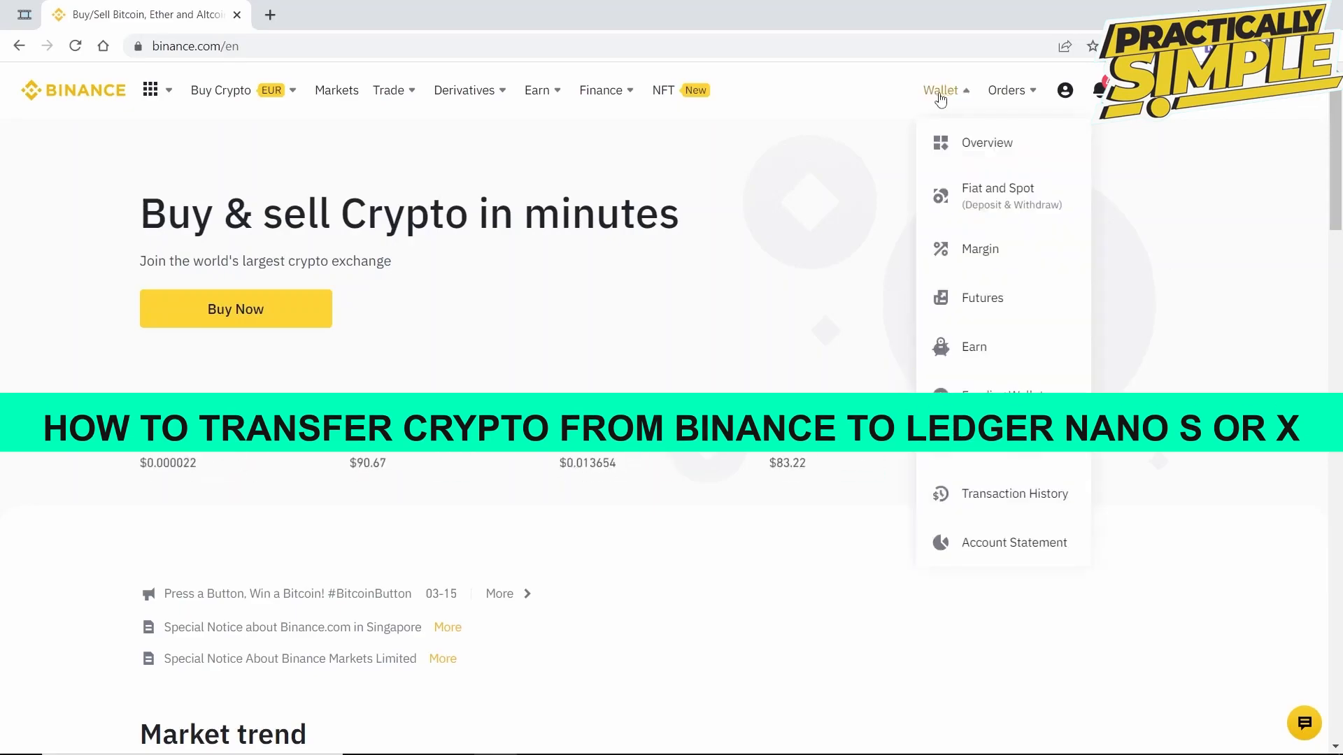
click(998, 196)
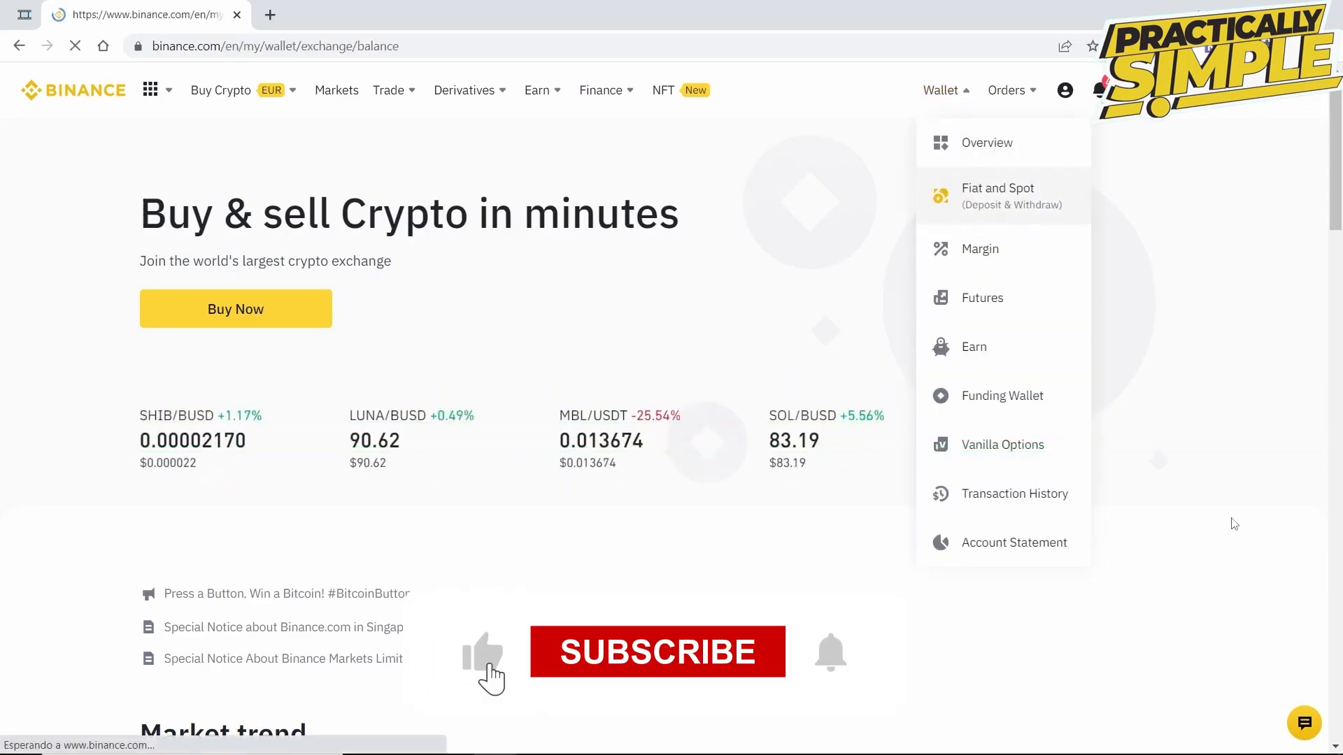
click(998, 196)
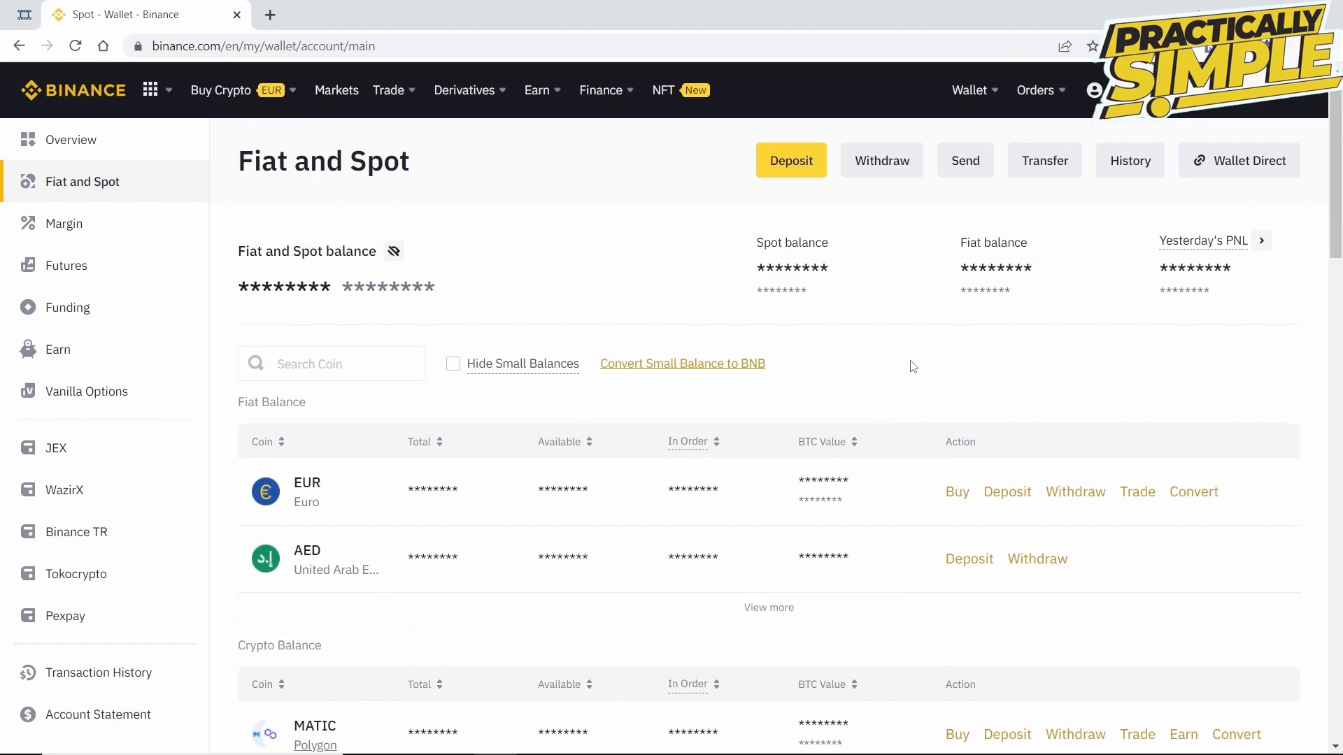
Step: Start a Polkadot (DOT) withdrawal from the Crypto Balance list
scroll(down, 3)
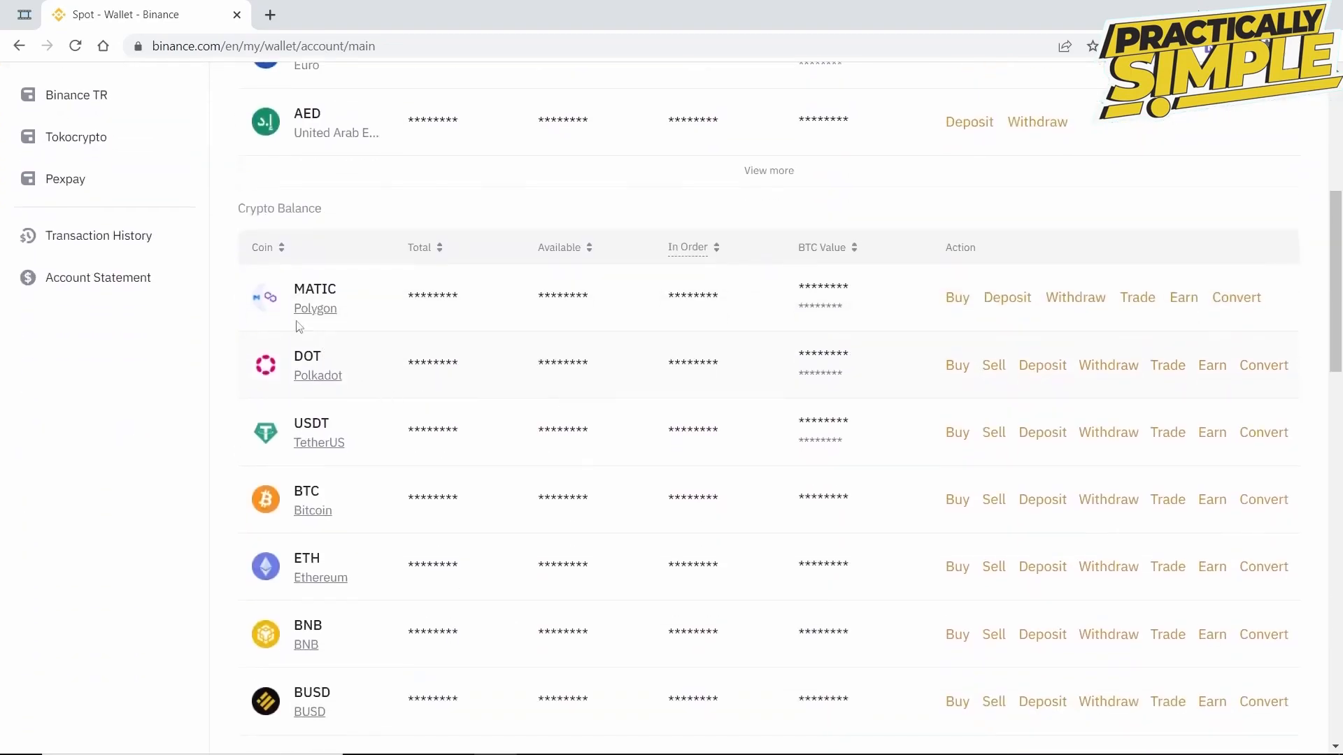
mouse_move(349, 392)
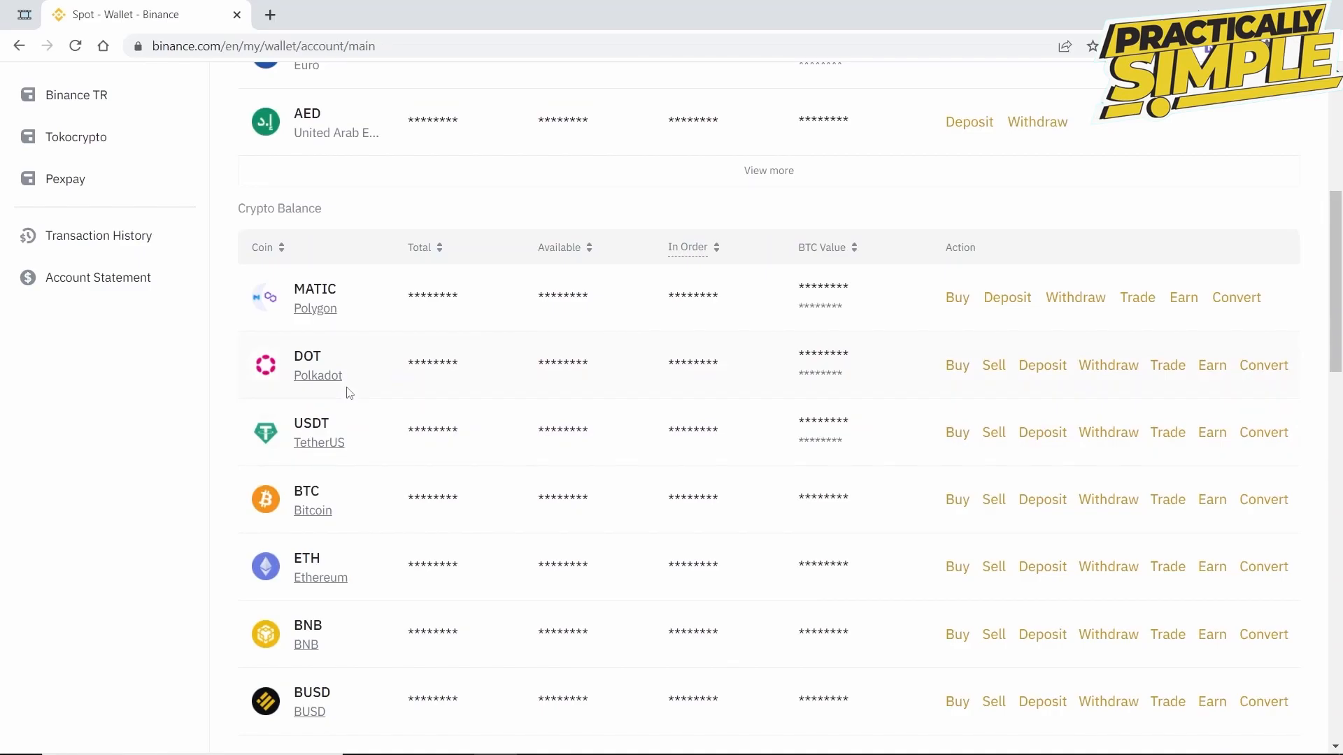
mouse_move(1097, 370)
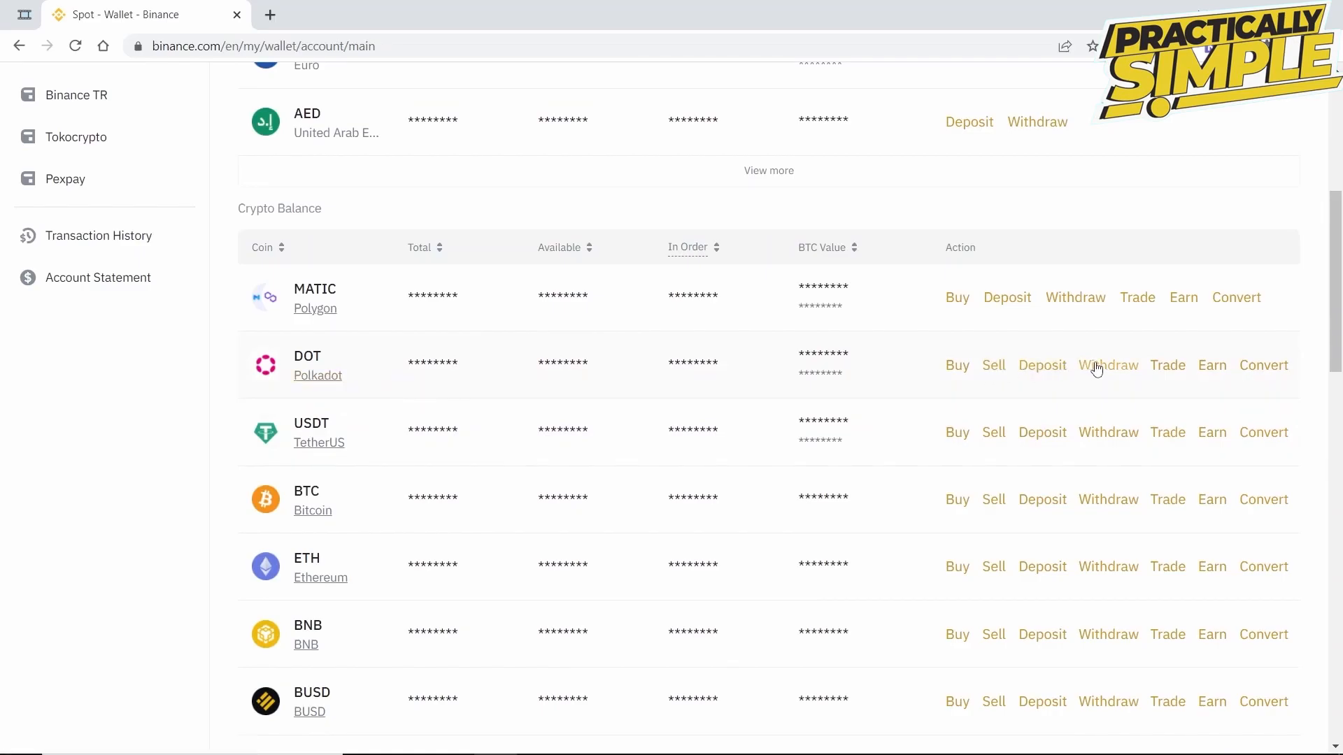
click(1108, 365)
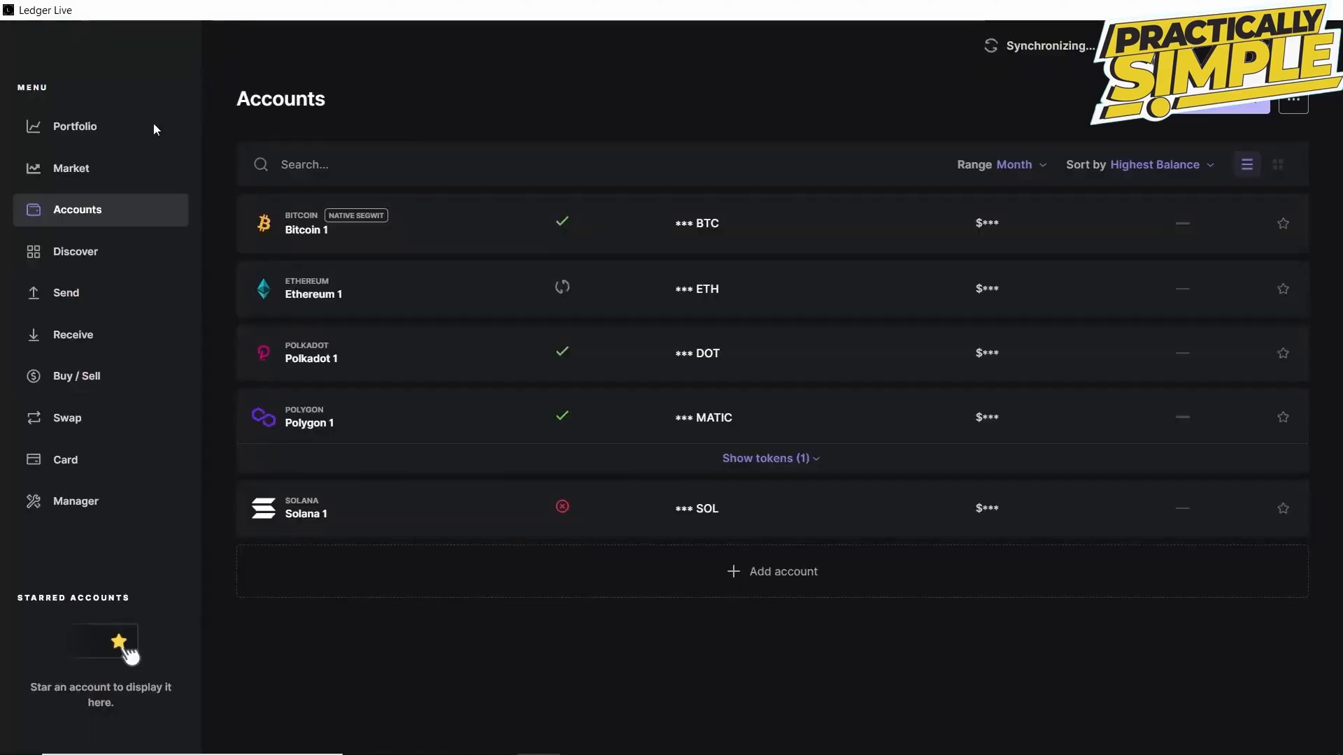
mouse_move(402, 110)
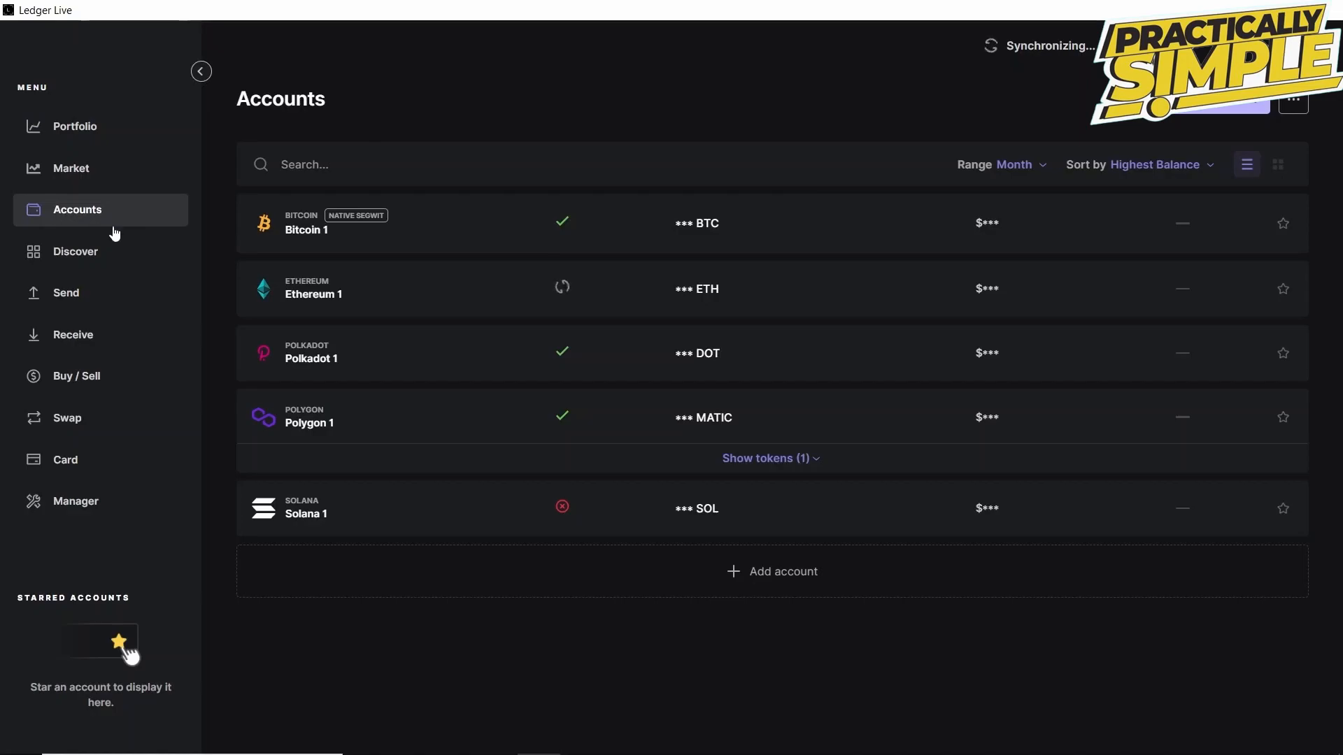
mouse_move(301, 358)
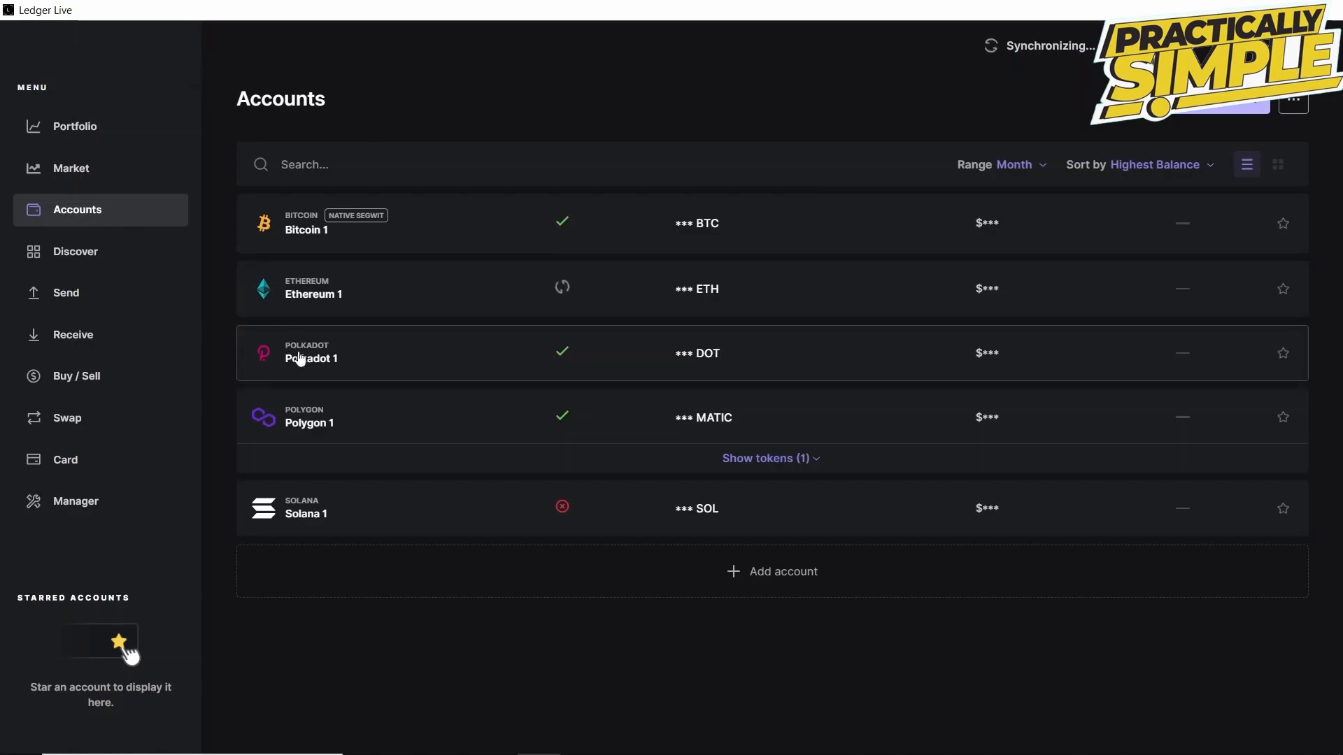
Step: Select the Polkadot 1 account in Ledger Live's Accounts list
click(310, 358)
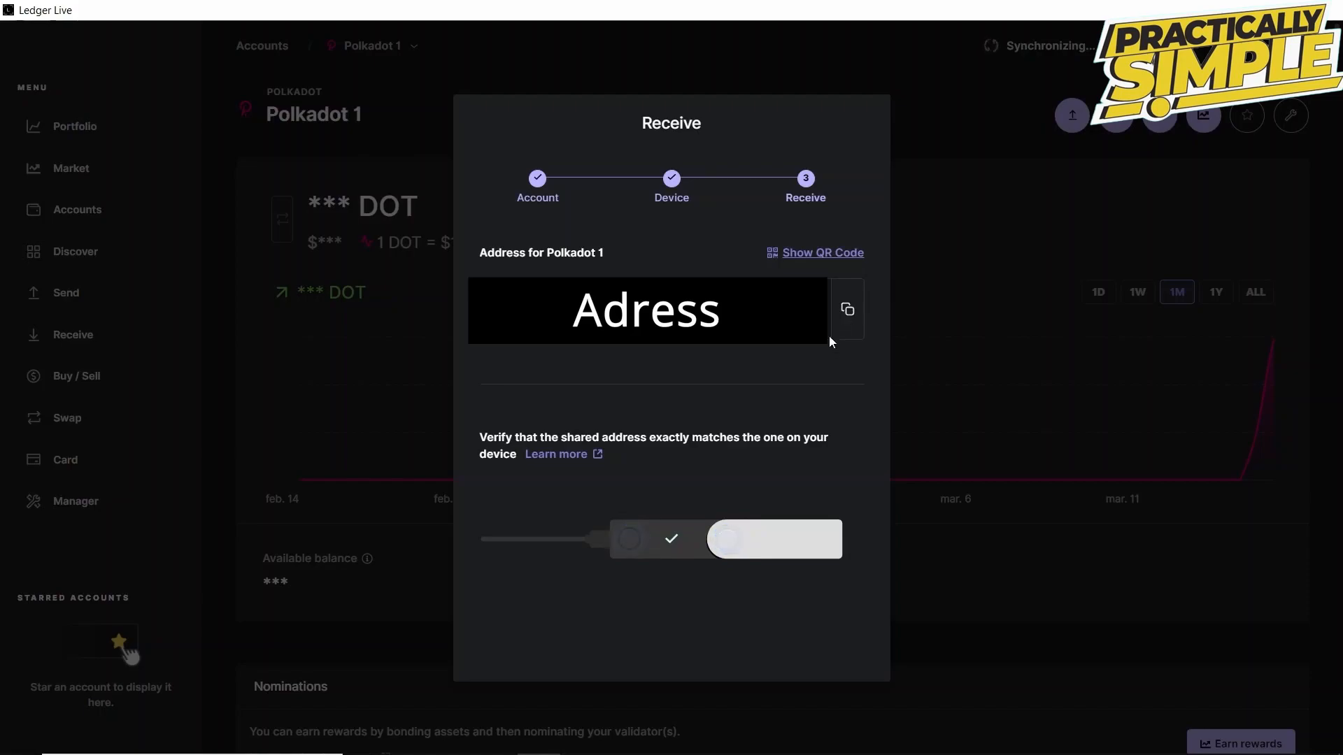
mouse_move(826, 372)
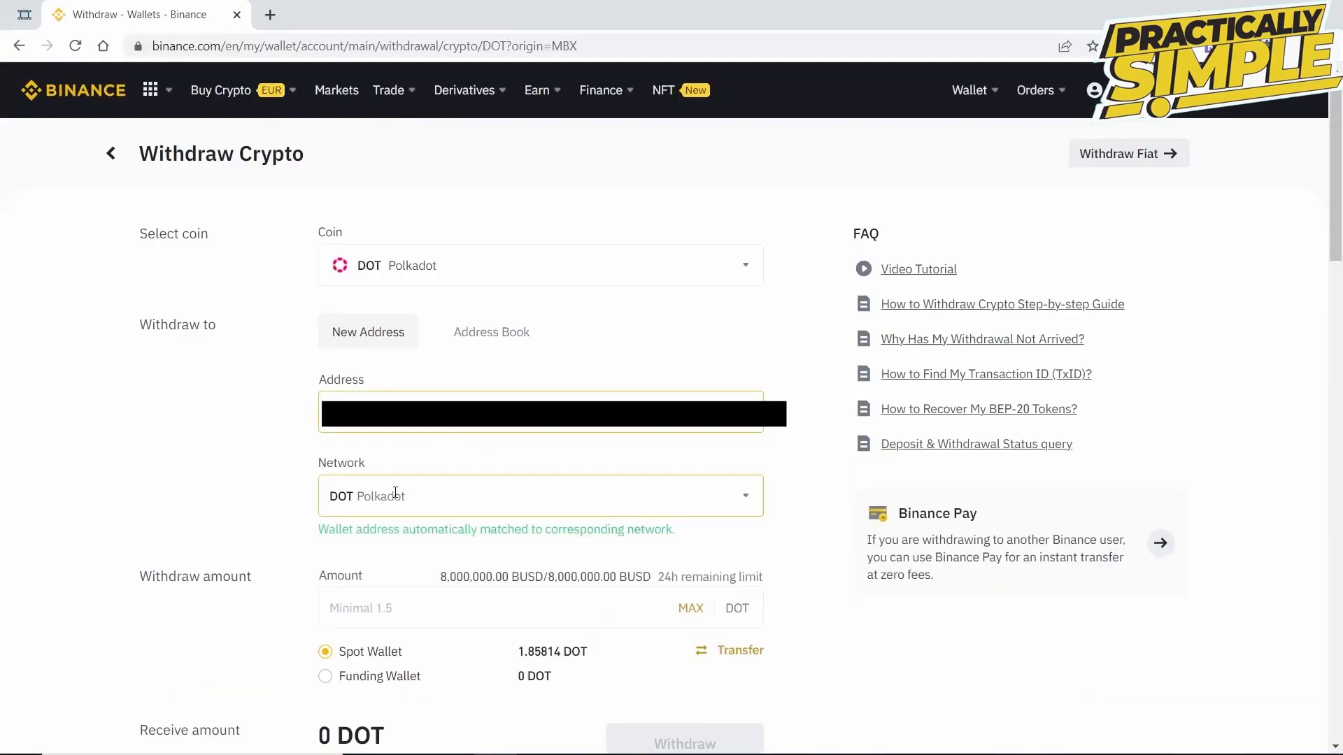
Step: Open the withdrawal network list after pasting the Ledger Polkadot address
click(539, 495)
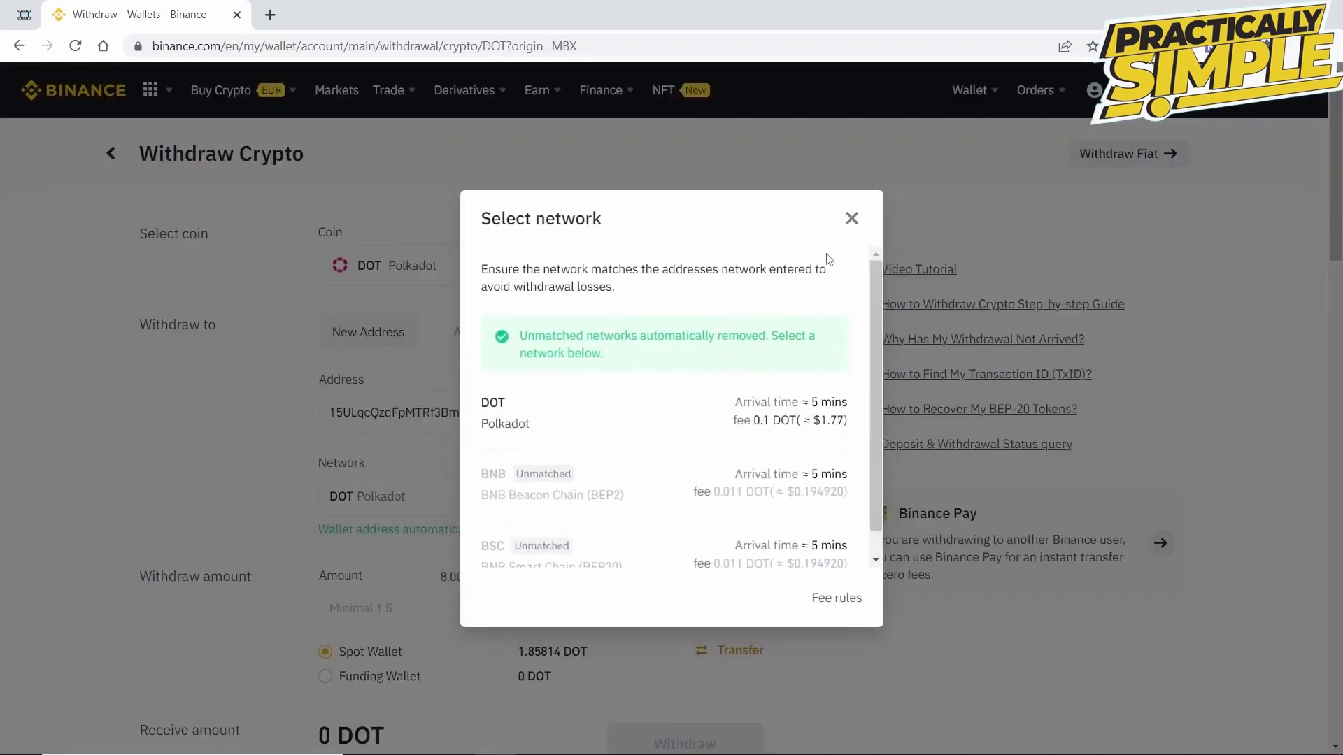
mouse_move(746, 409)
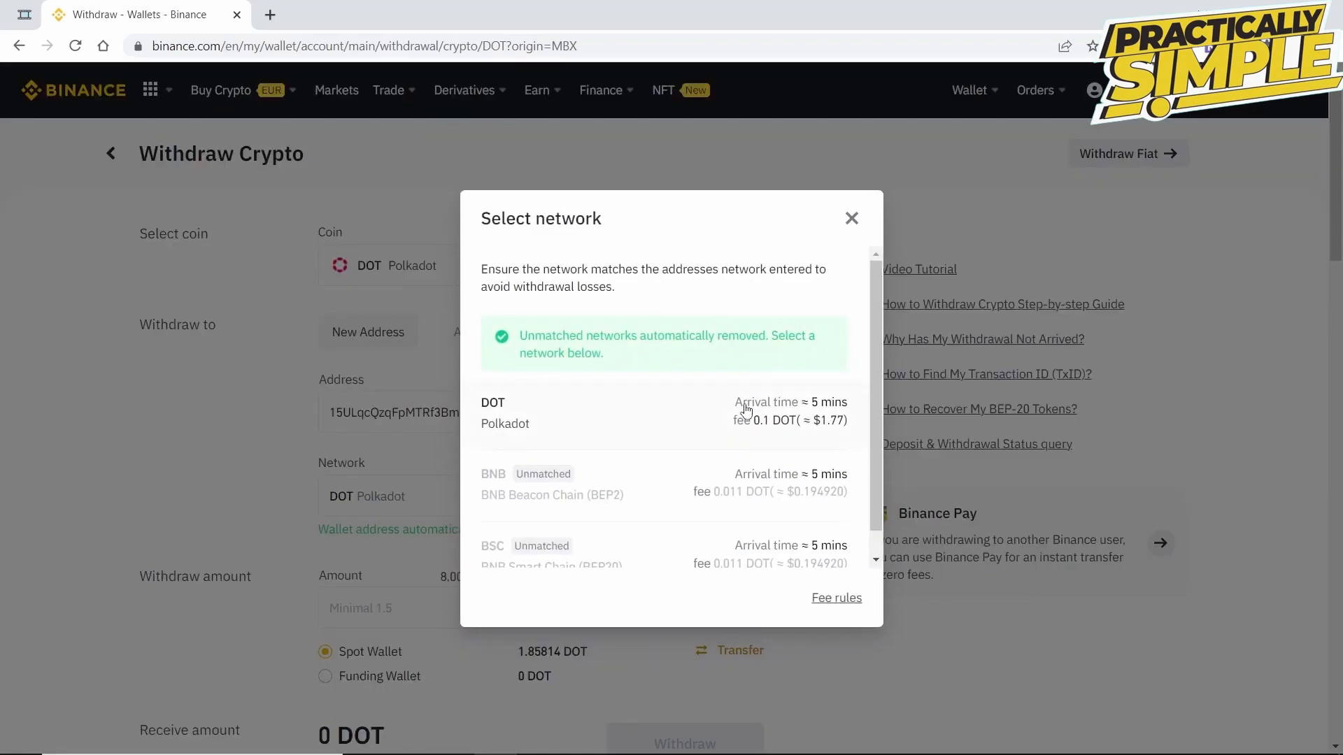
Step: Scroll the network chooser to find Polkadot, the only matched network
scroll(down, 3)
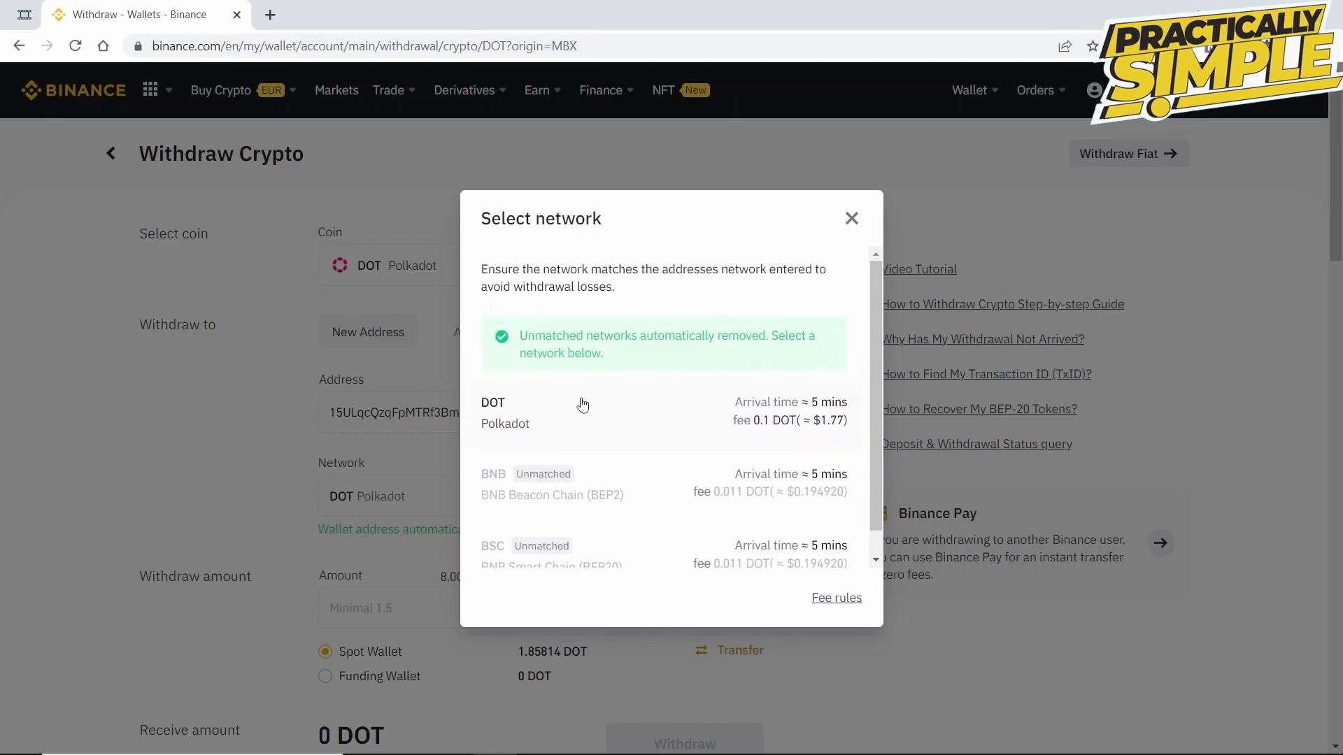
mouse_move(898, 432)
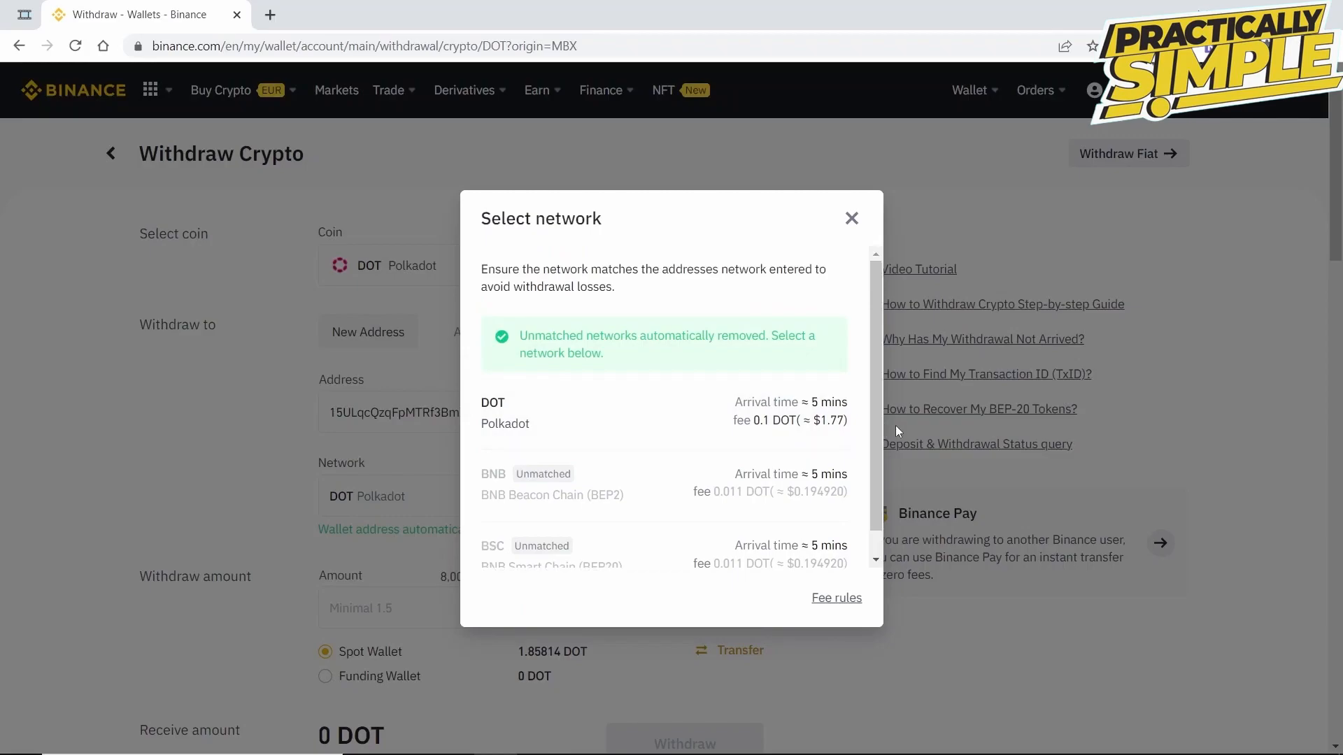
mouse_move(898, 436)
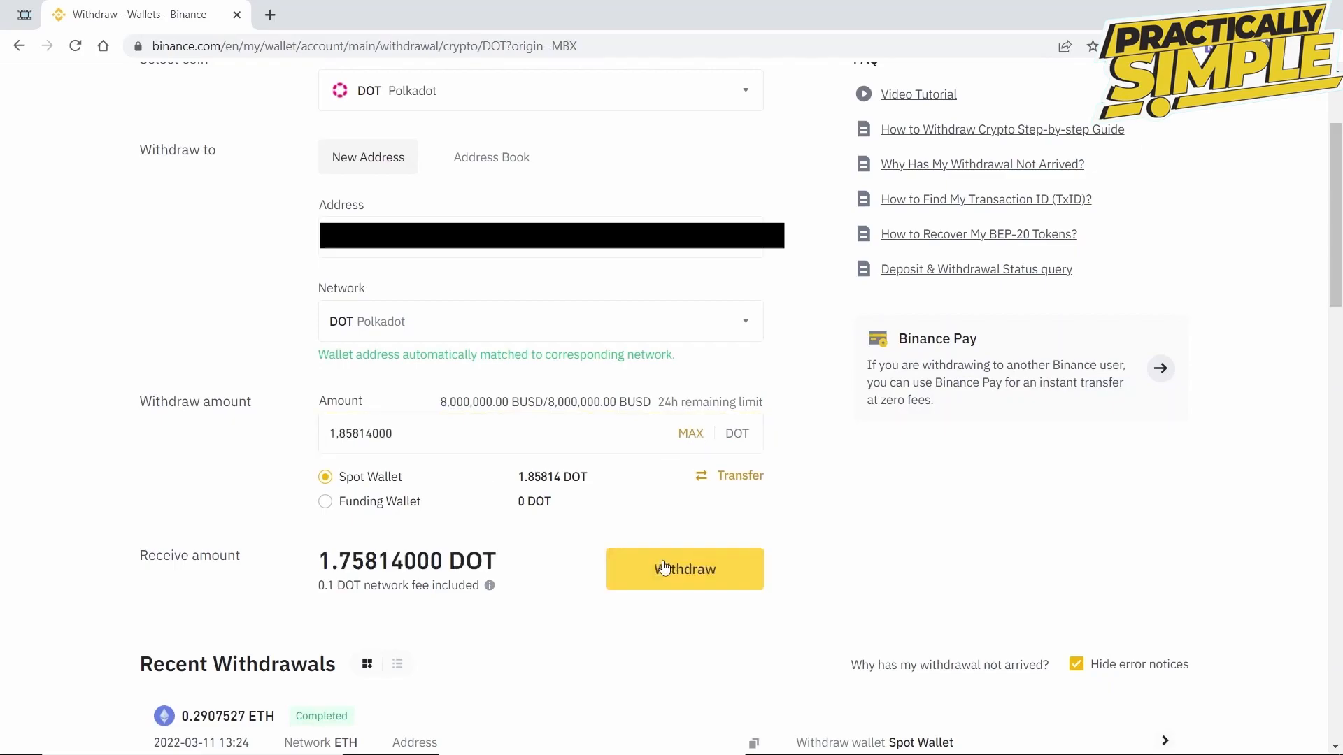
Step: Withdraw the full 1.85814 DOT, confirm details and submit with verification codes
click(685, 569)
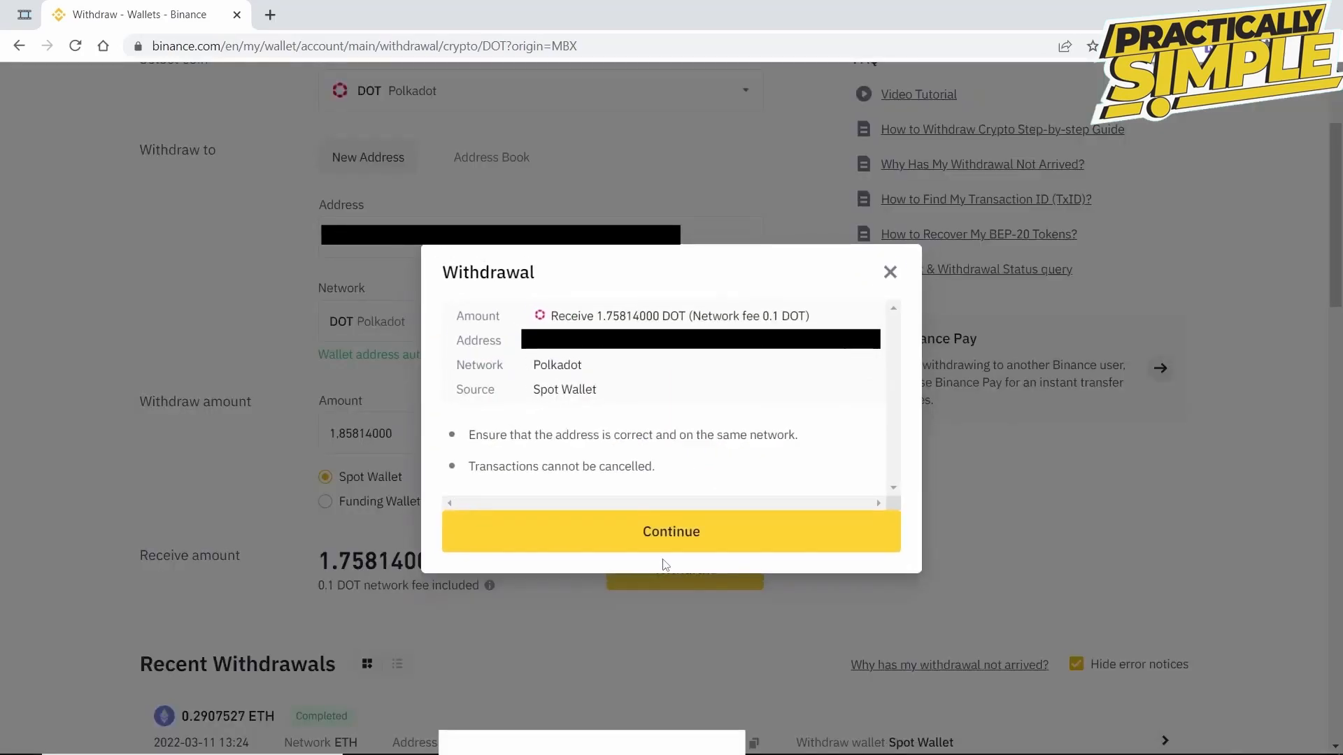
mouse_move(632, 531)
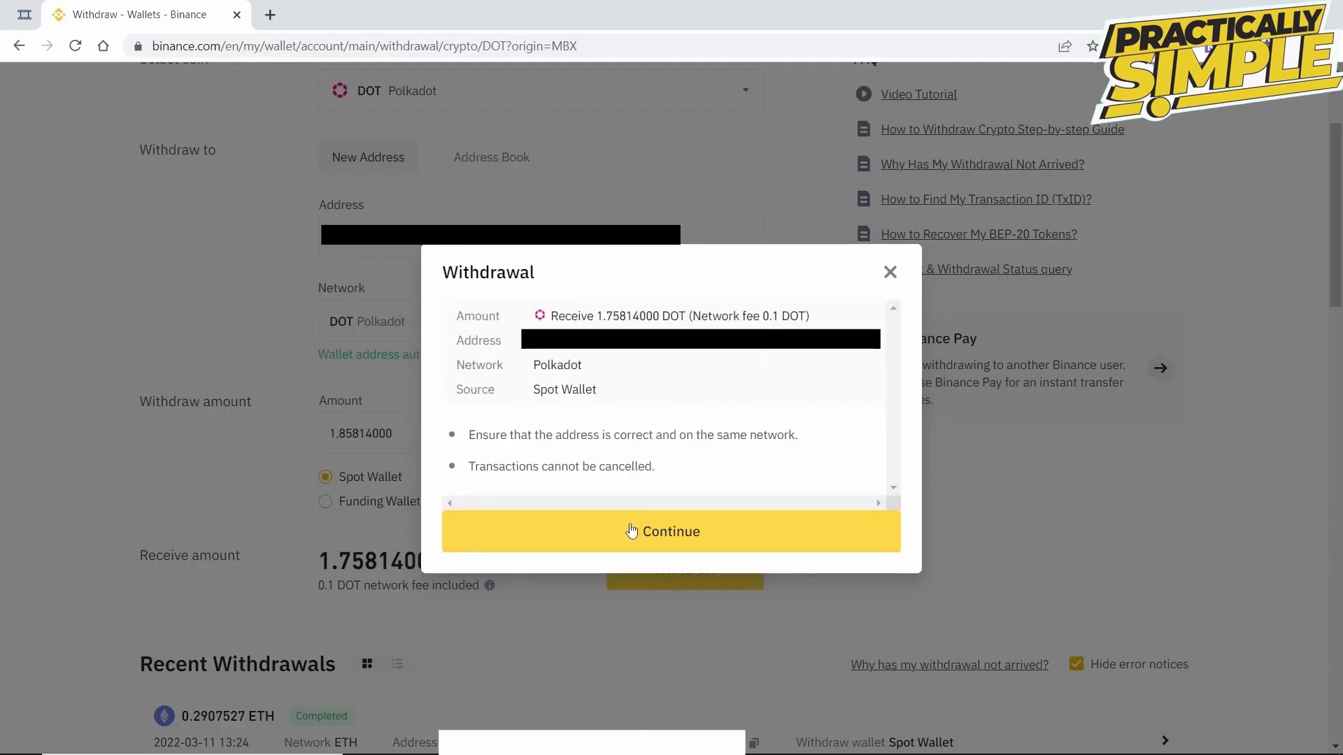
click(671, 532)
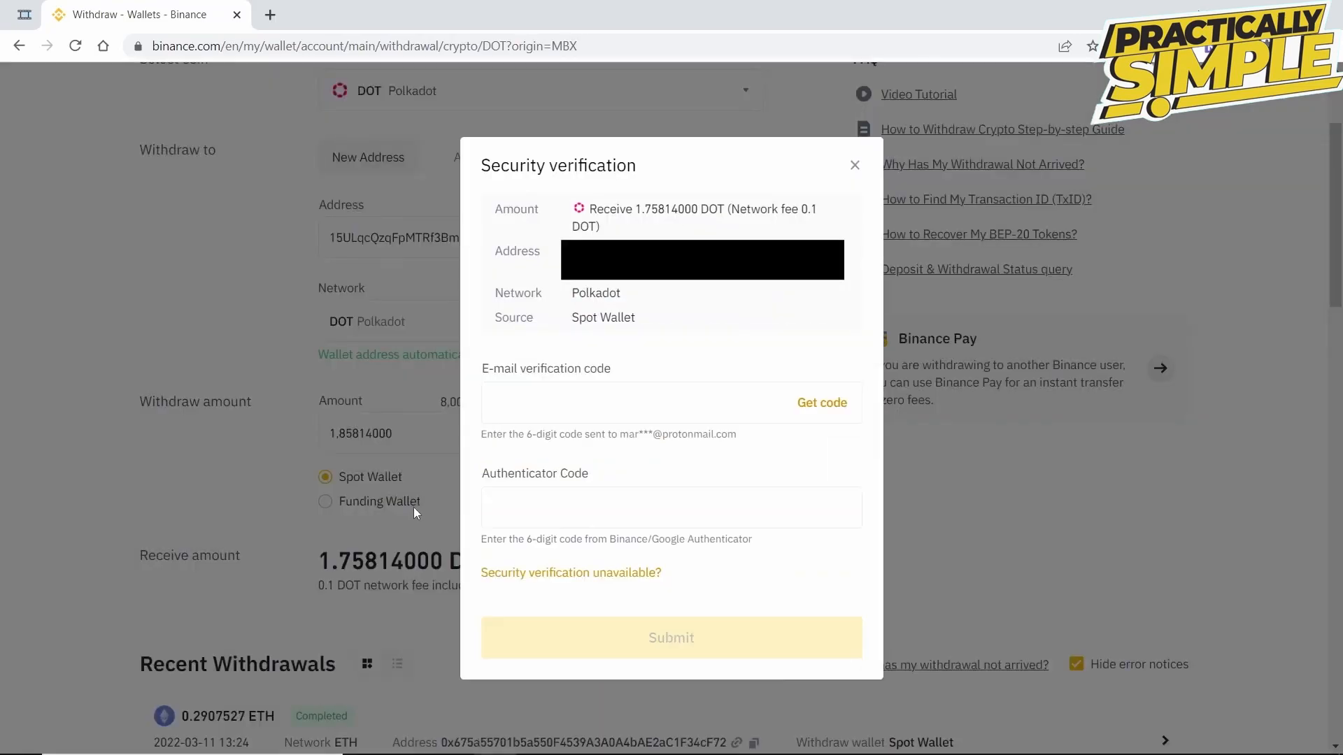
click(672, 638)
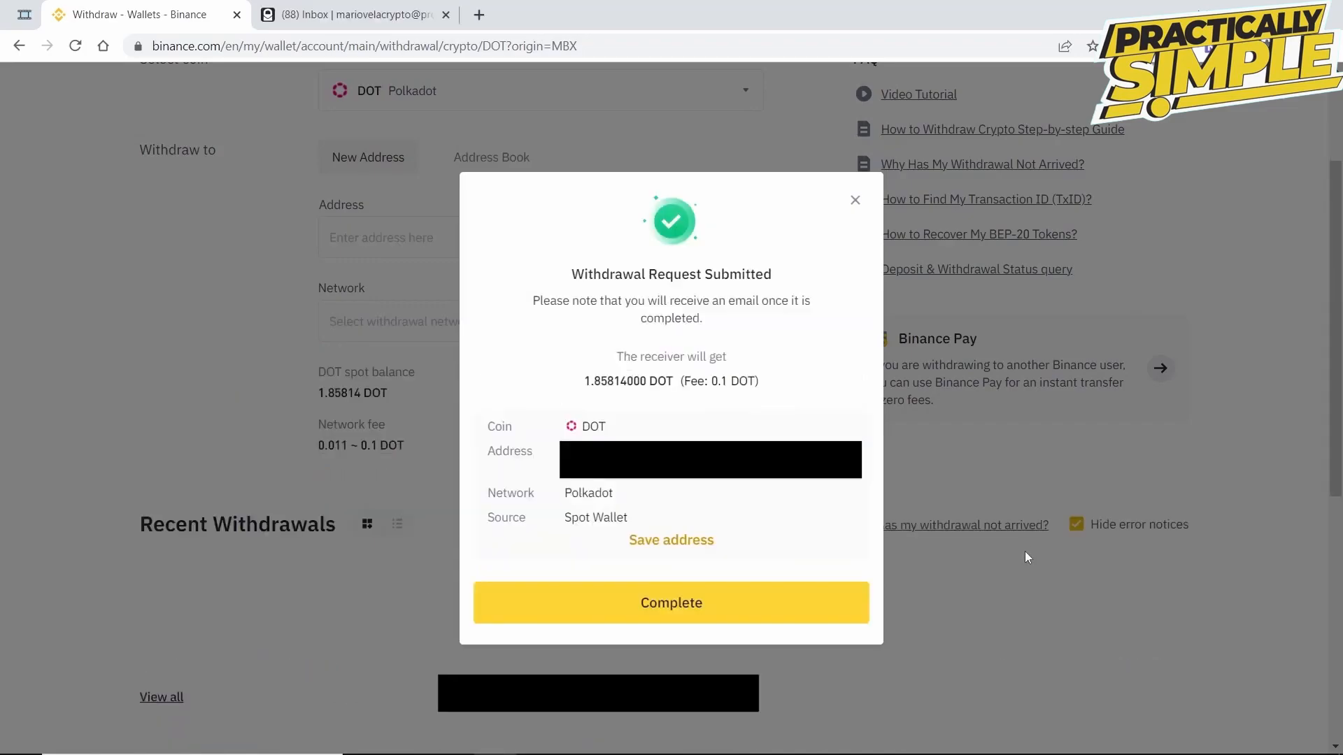